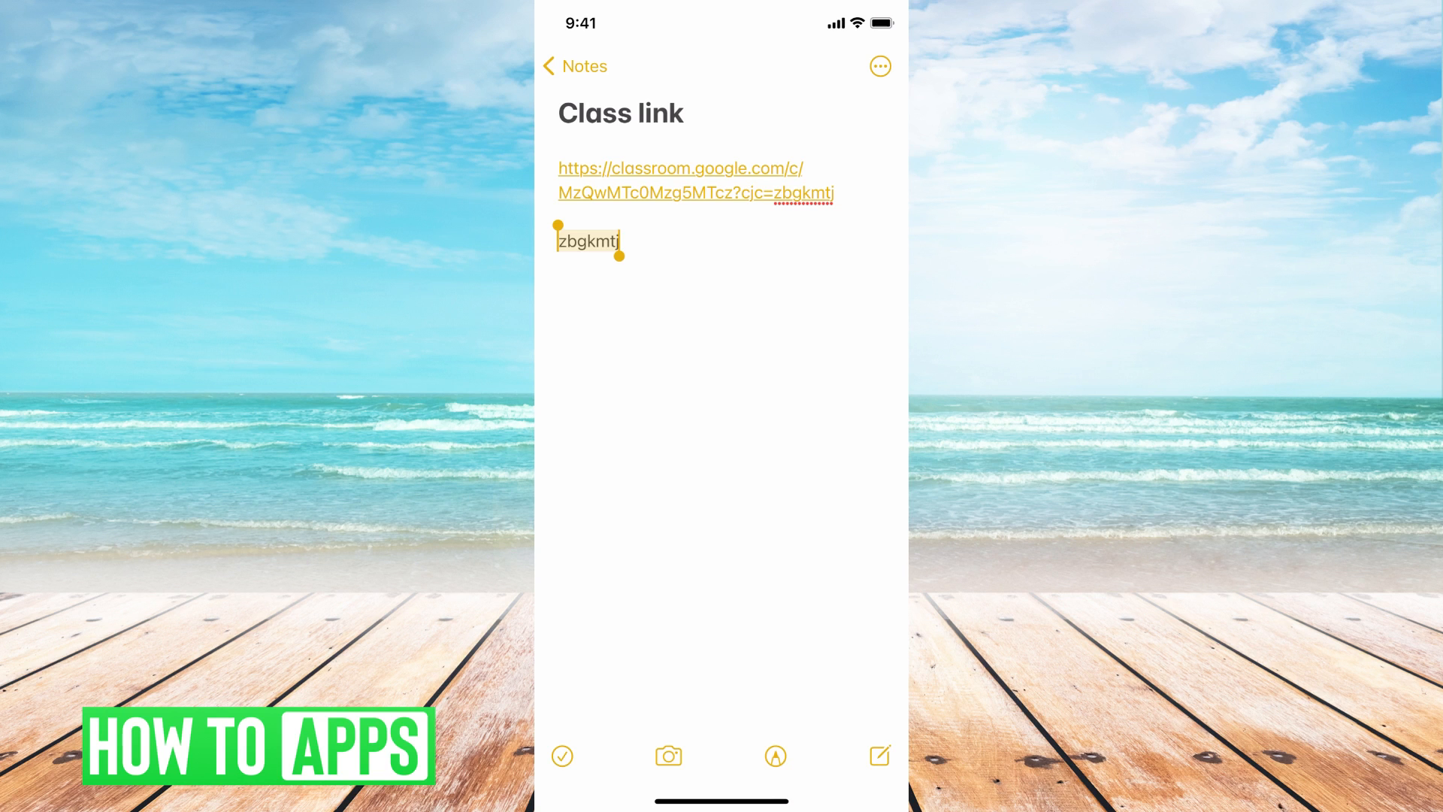
Search Google for 'google classroom' in Safari and open the Google Classroom site.
click(588, 241)
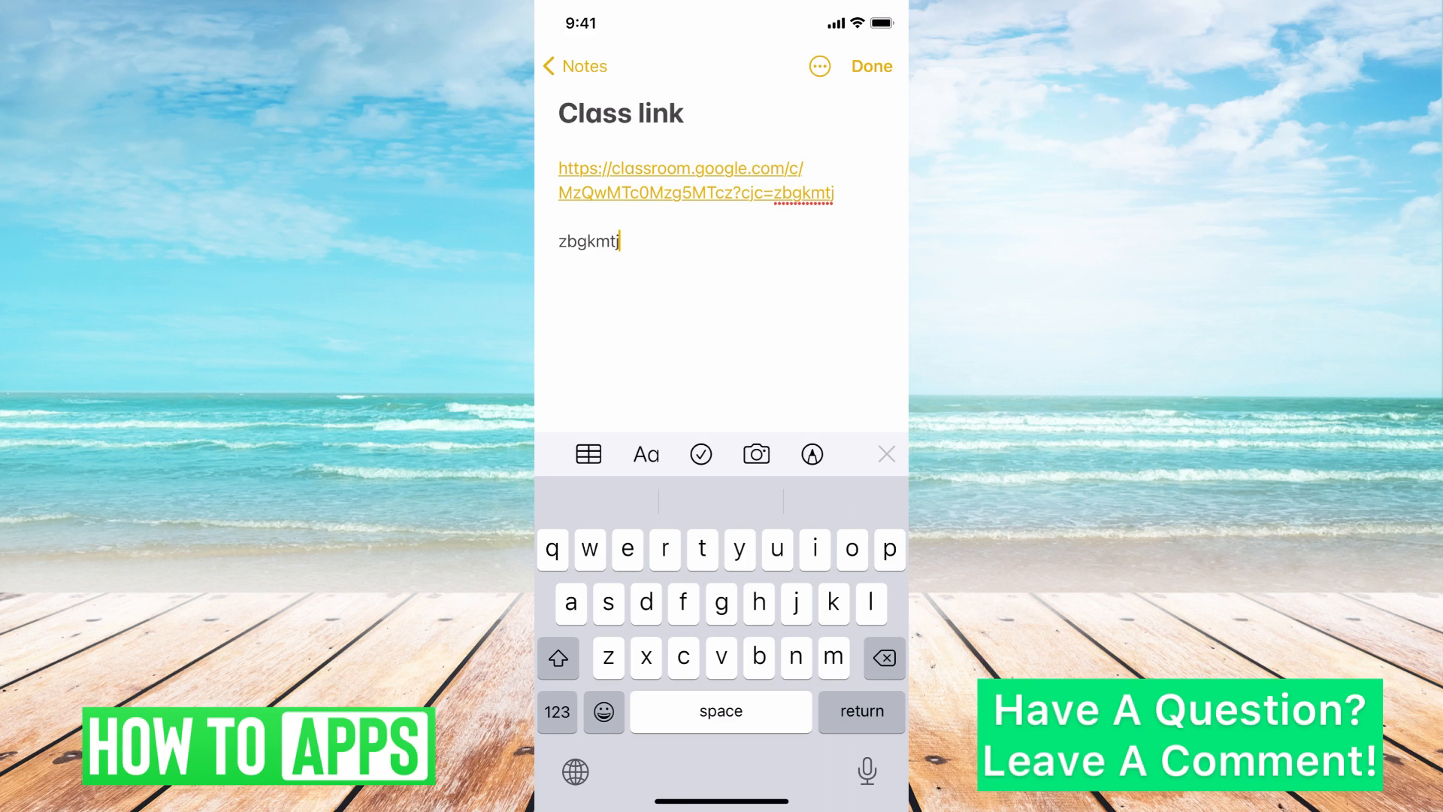
click(680, 180)
text(google class)
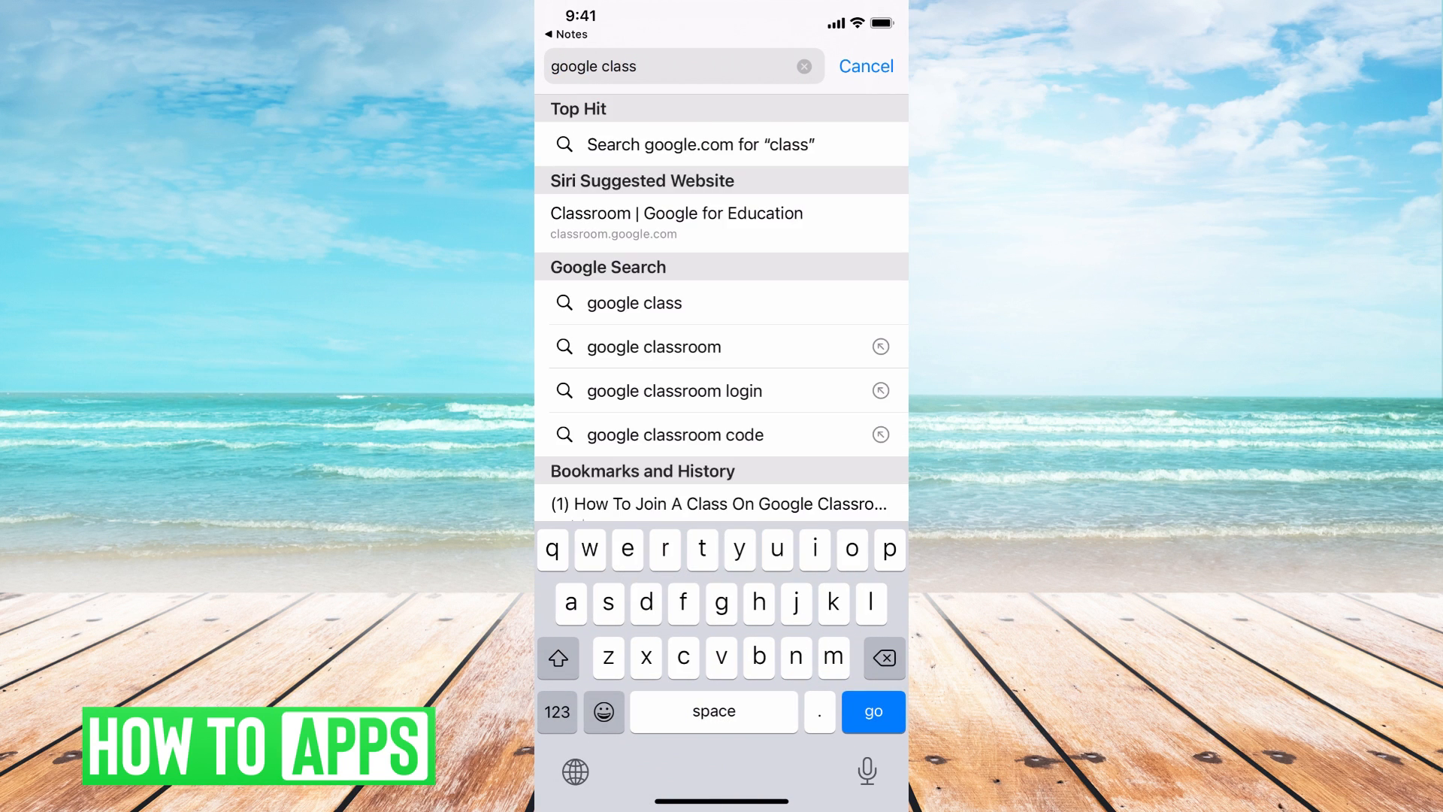
click(654, 346)
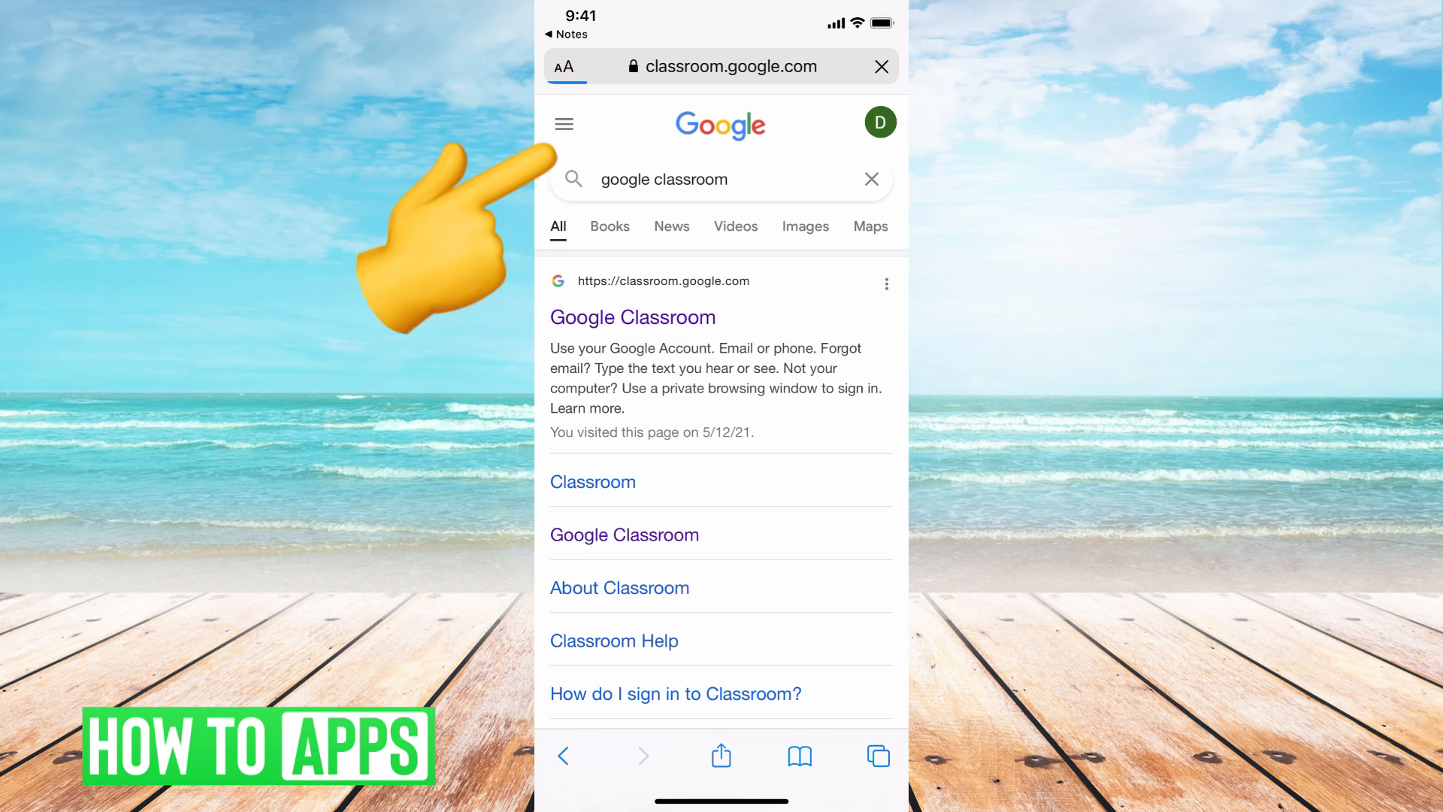
click(632, 316)
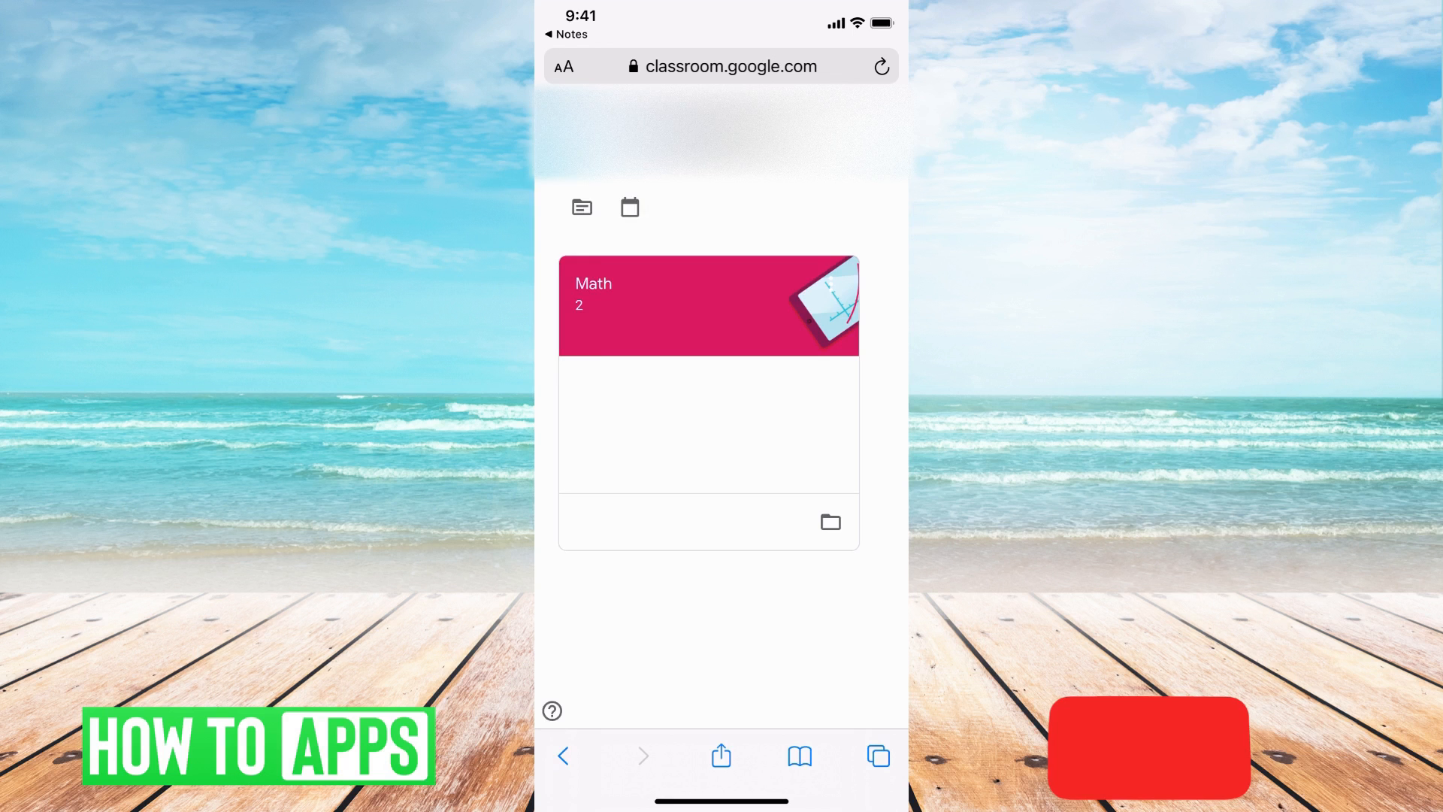
click(582, 207)
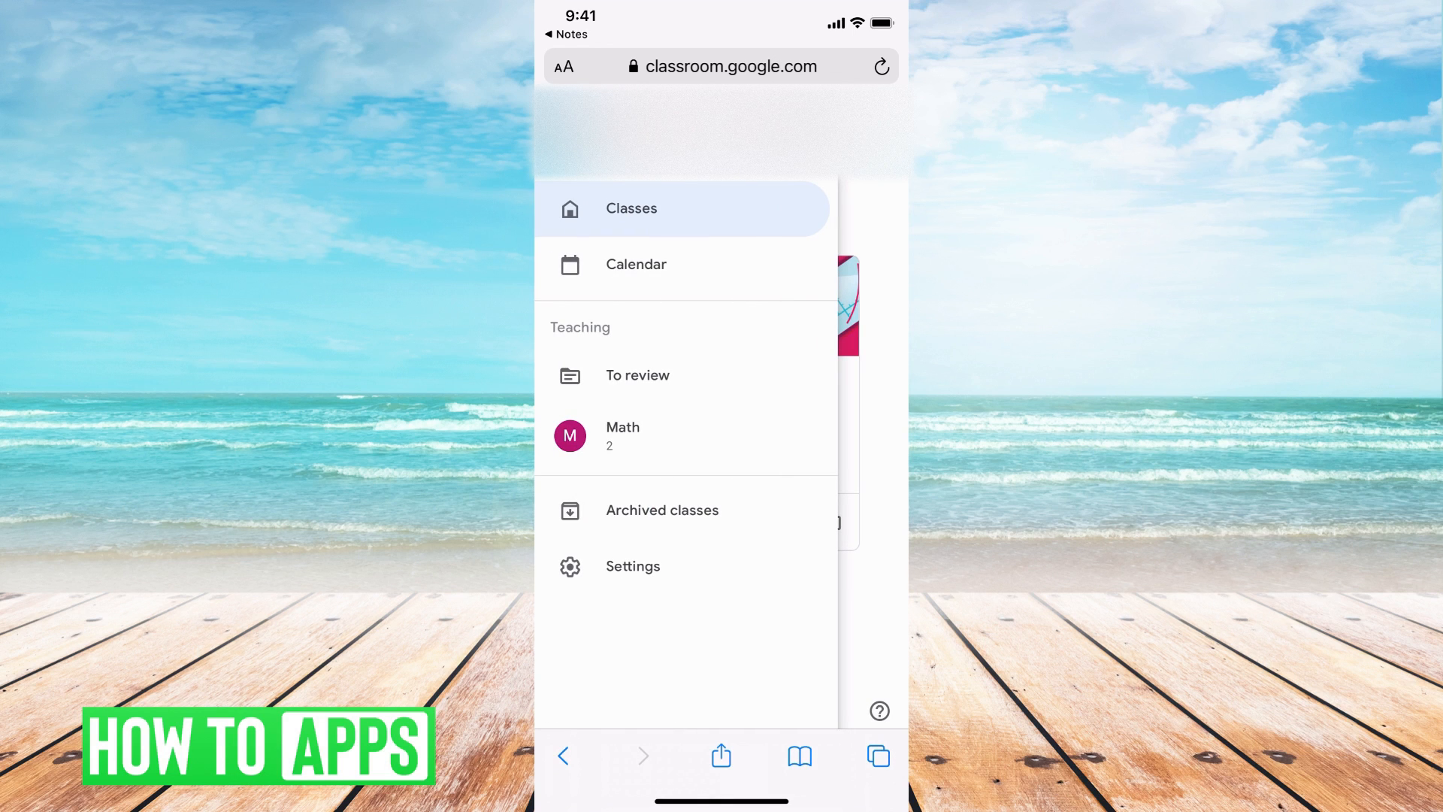
click(632, 208)
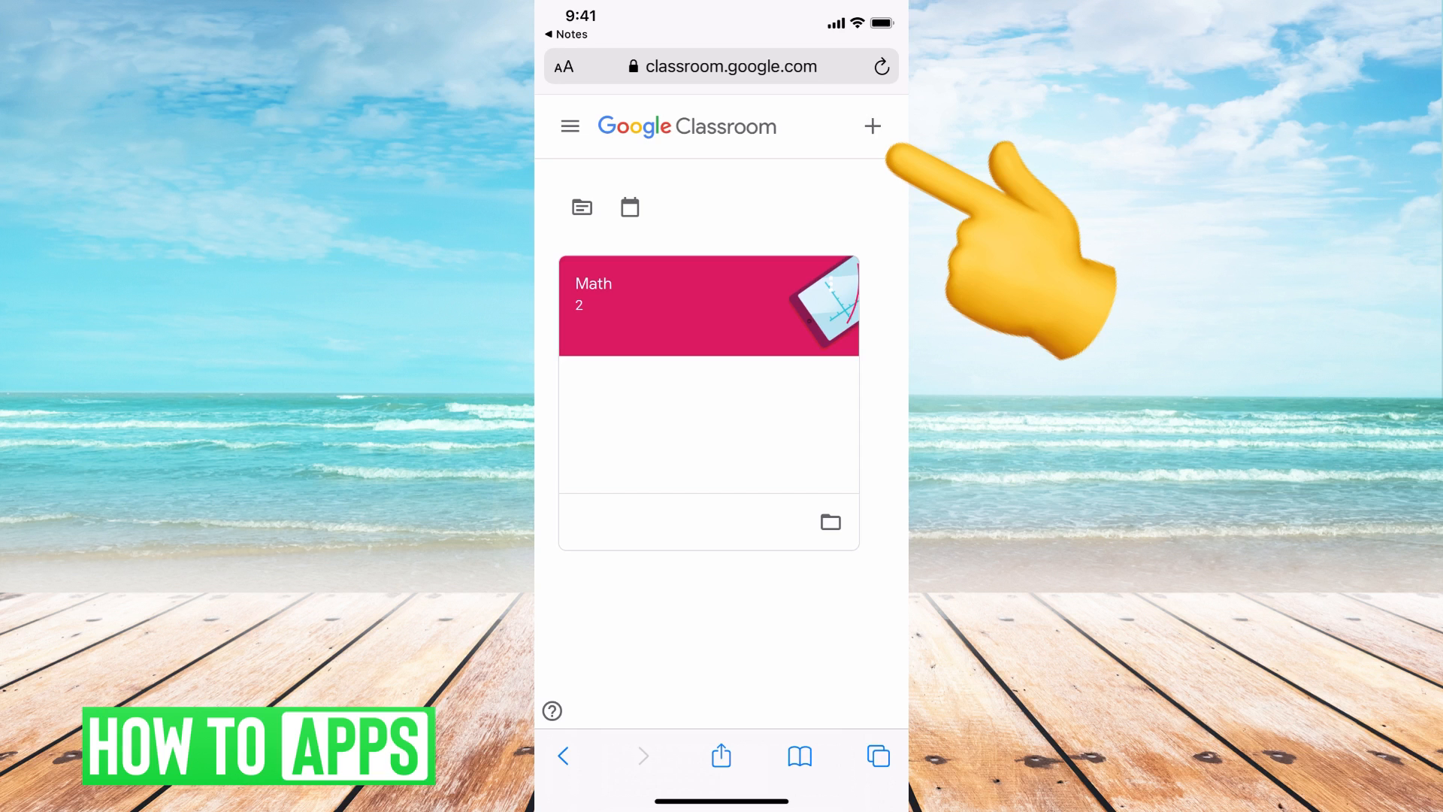
click(872, 126)
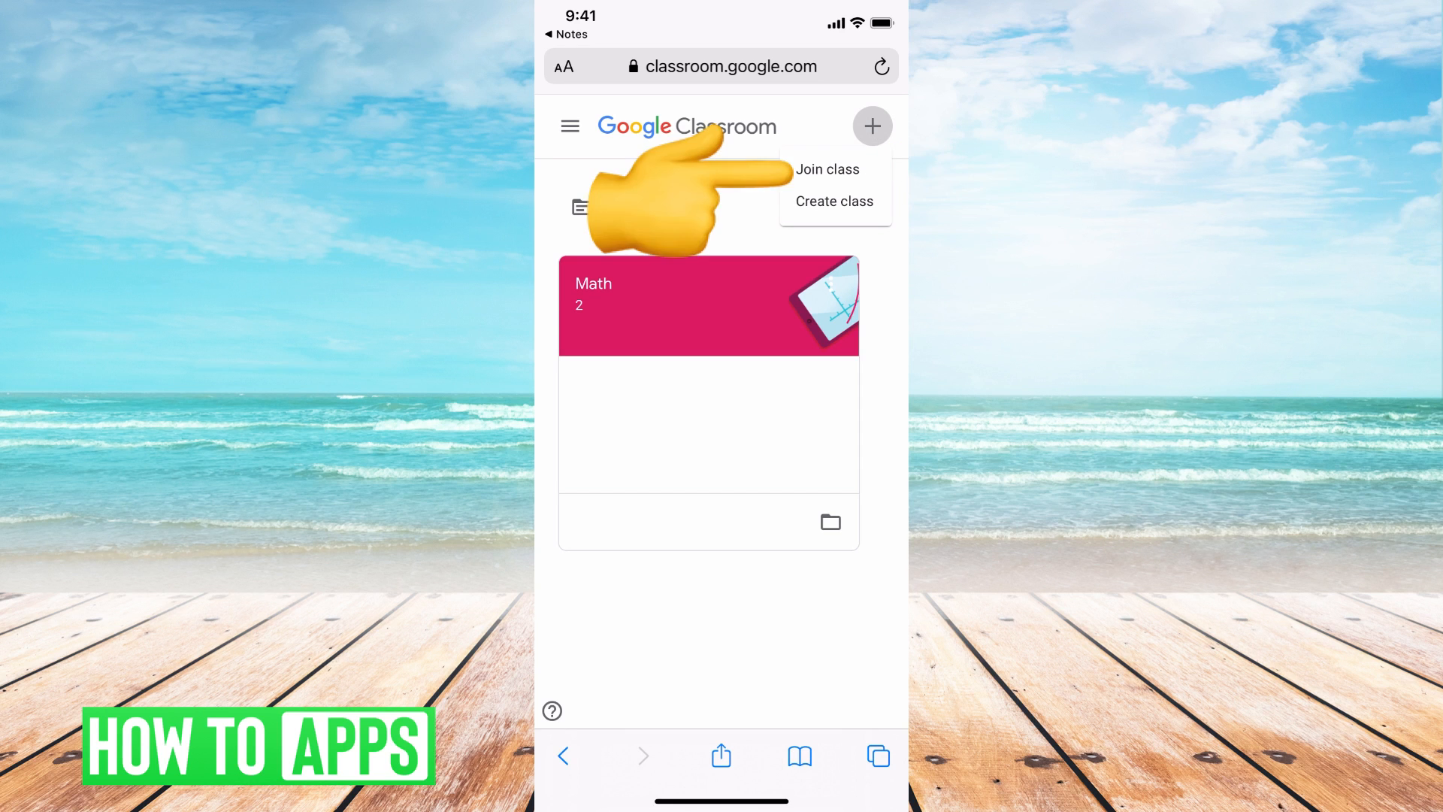
click(827, 169)
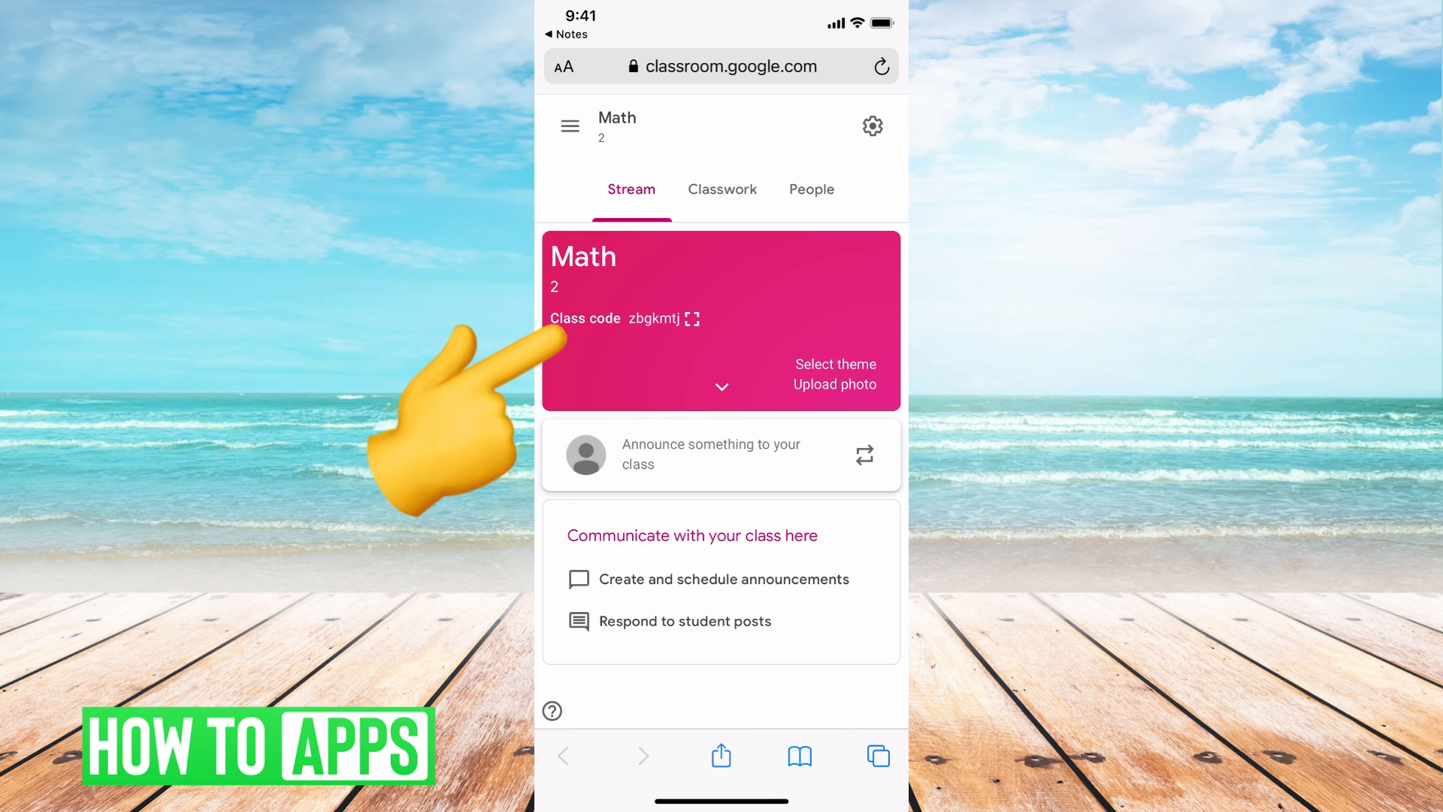
double_click(655, 319)
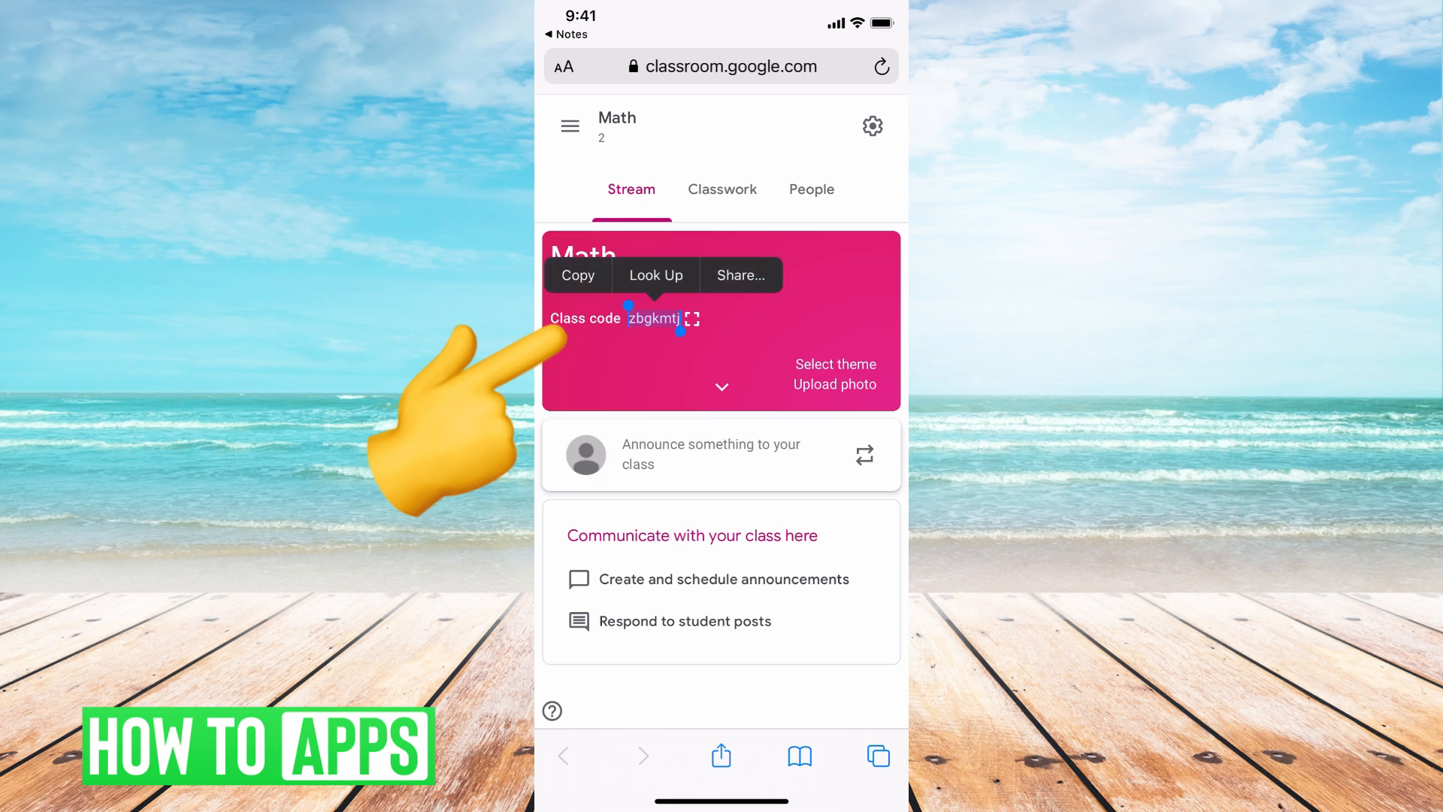